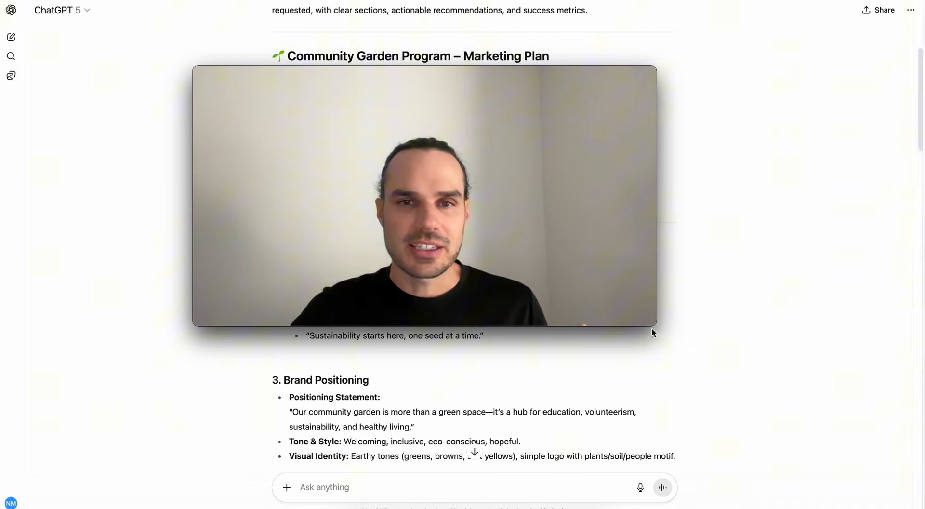
mouse_move(742, 252)
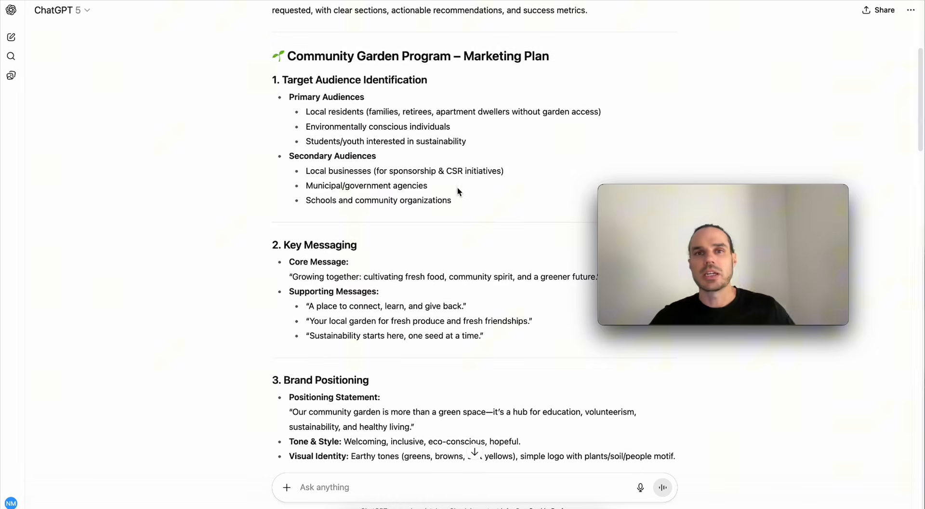
mouse_move(469, 213)
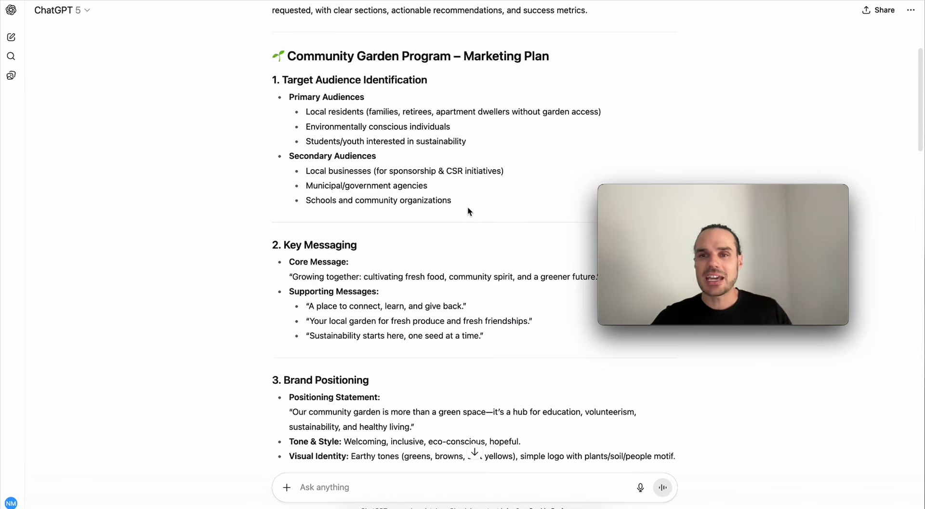
Branch the community garden marketing plan into a new chat from the final reply's More actions menu.
scroll(up, 3)
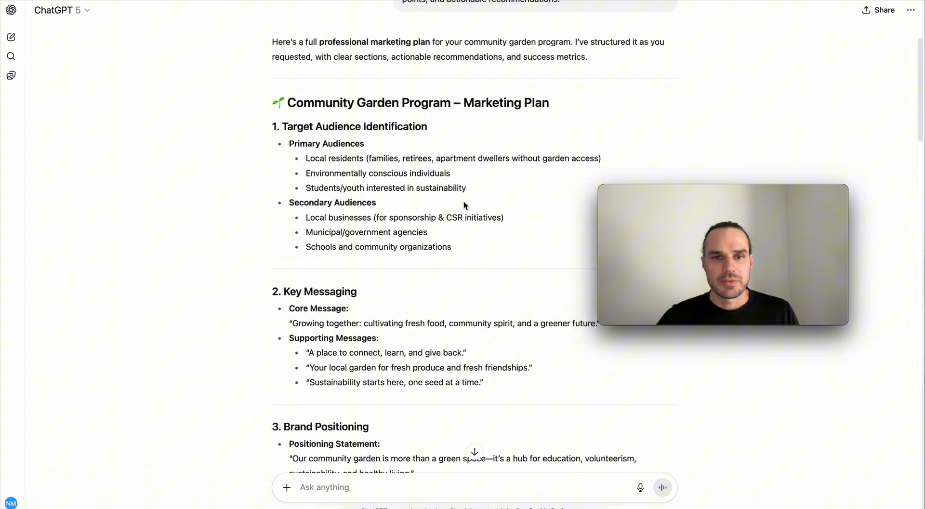
scroll(down, 3)
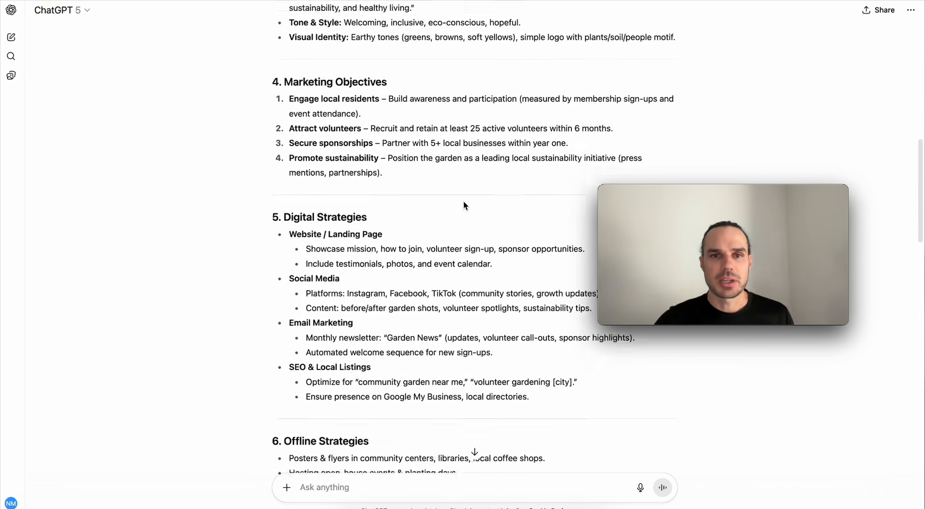
scroll(down, 3)
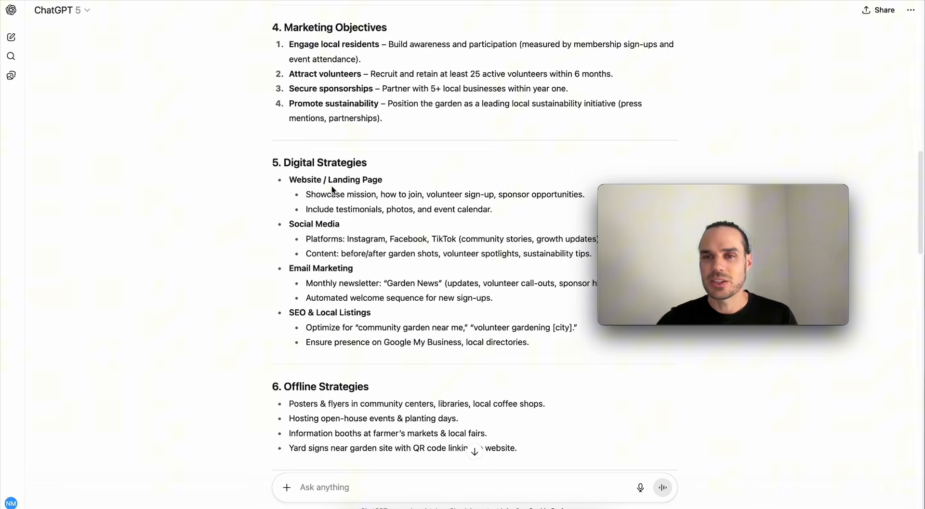
scroll(down, 3)
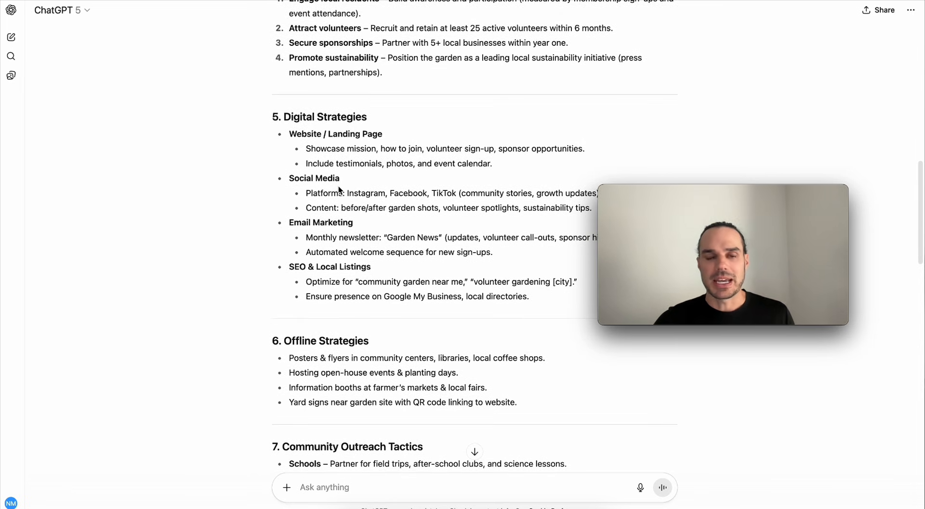
scroll(down, 3)
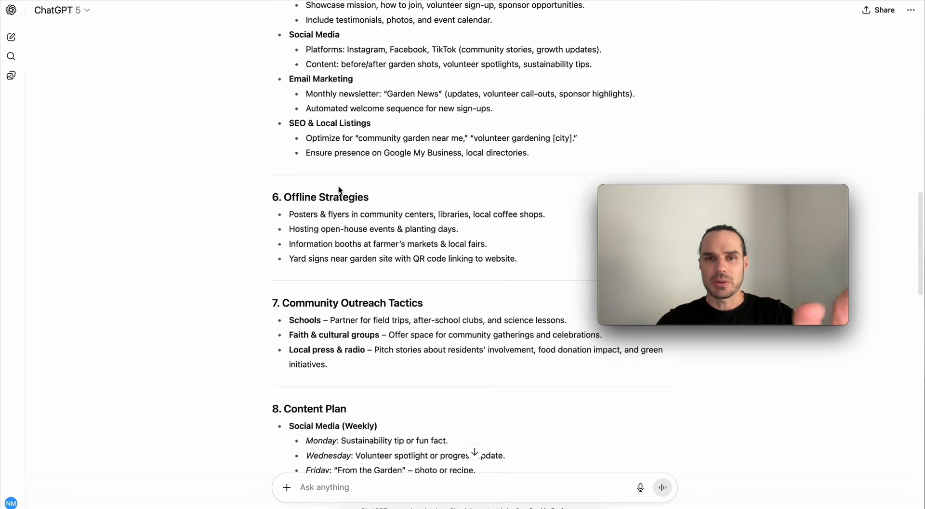
scroll(down, 3)
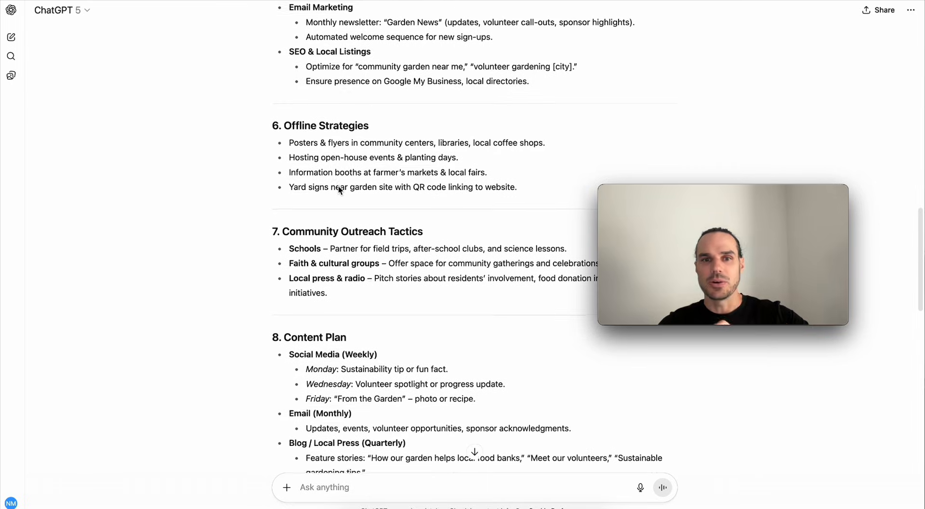
scroll(down, 3)
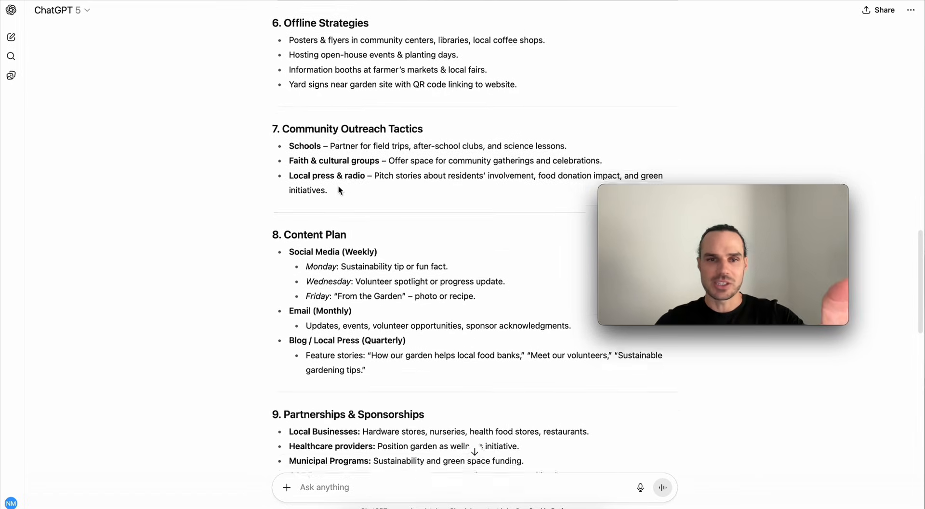
scroll(down, 3)
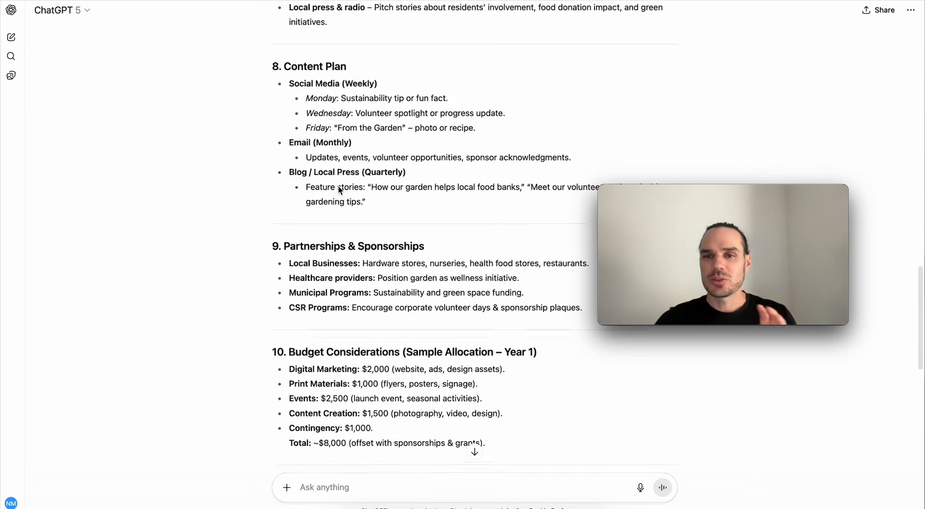
scroll(down, 3)
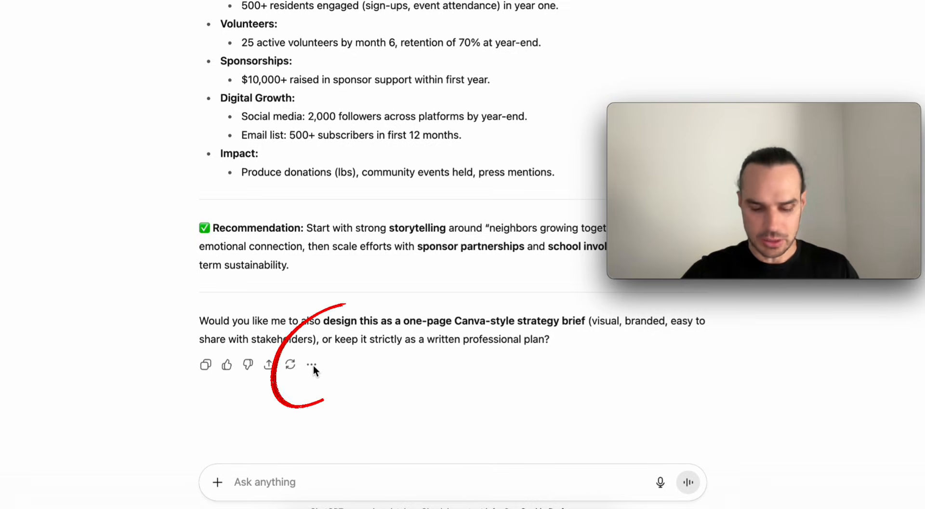
click(312, 365)
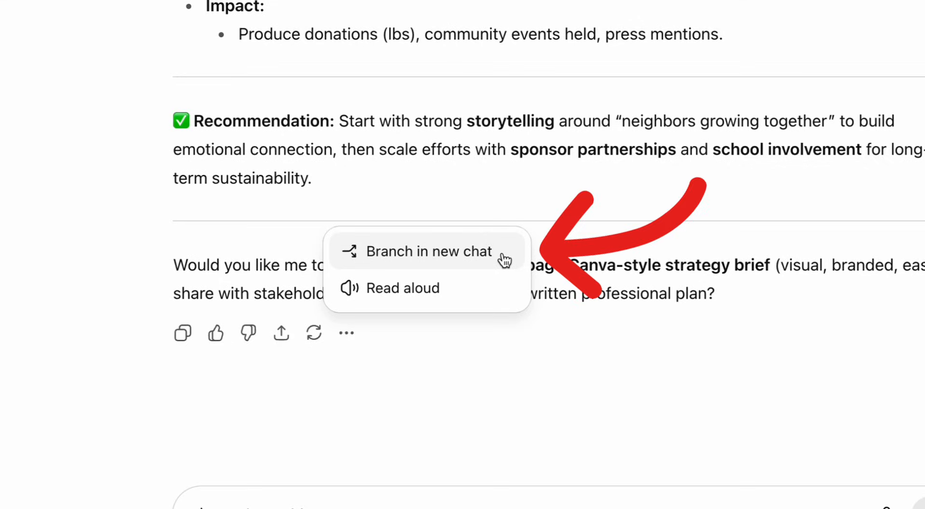
click(429, 251)
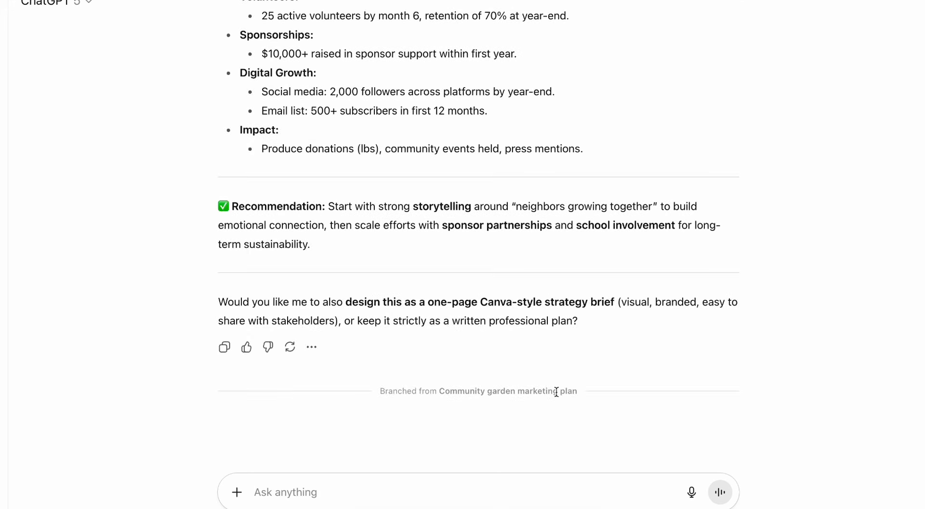